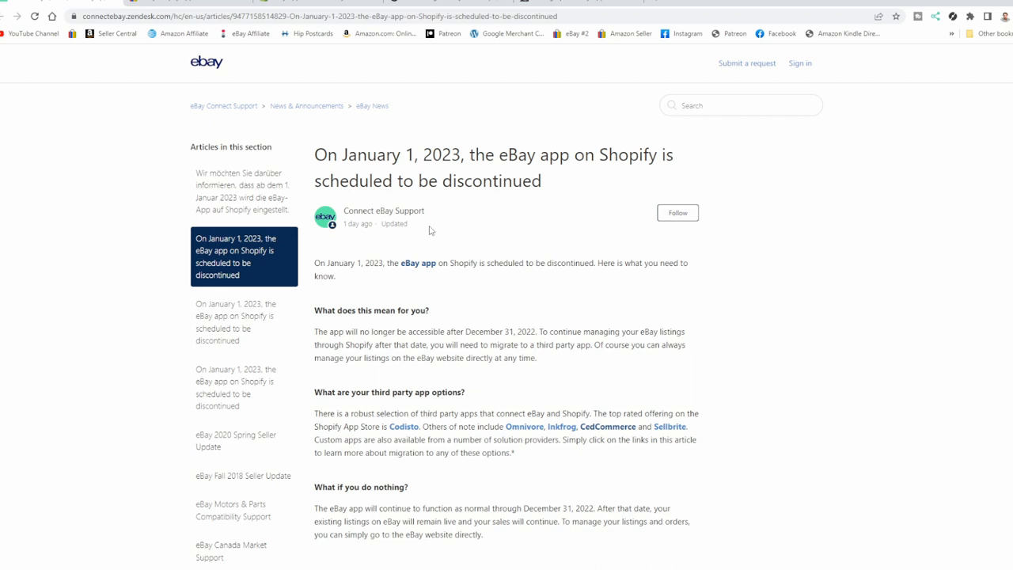
pyautogui.moveTo(407, 208)
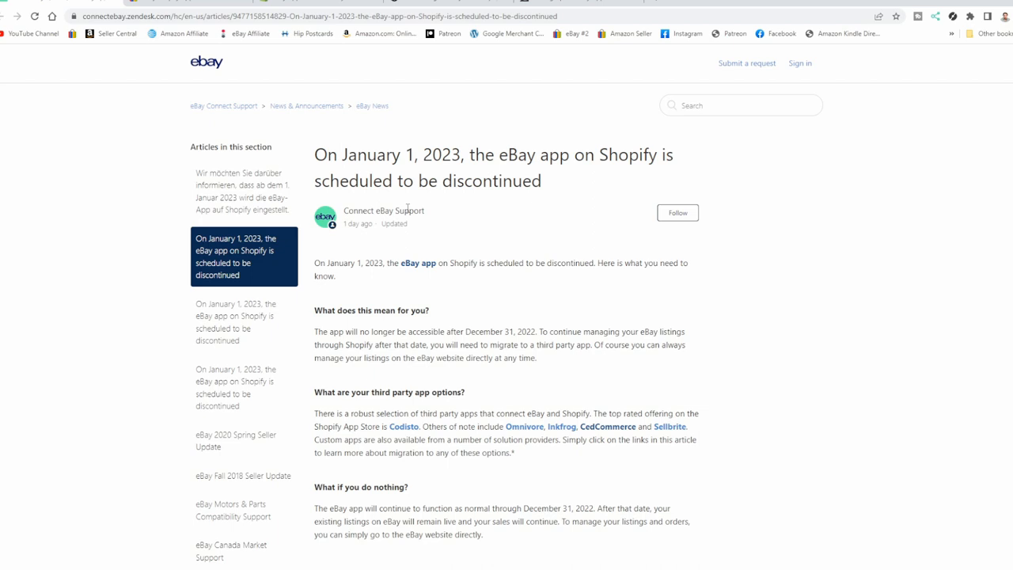
pyautogui.moveTo(536, 208)
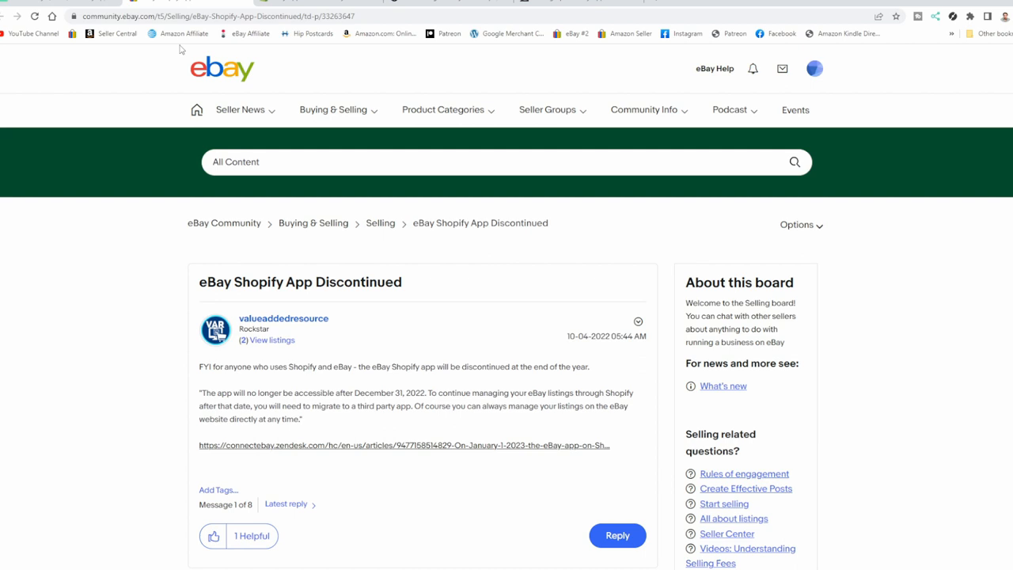
pyautogui.moveTo(599, 254)
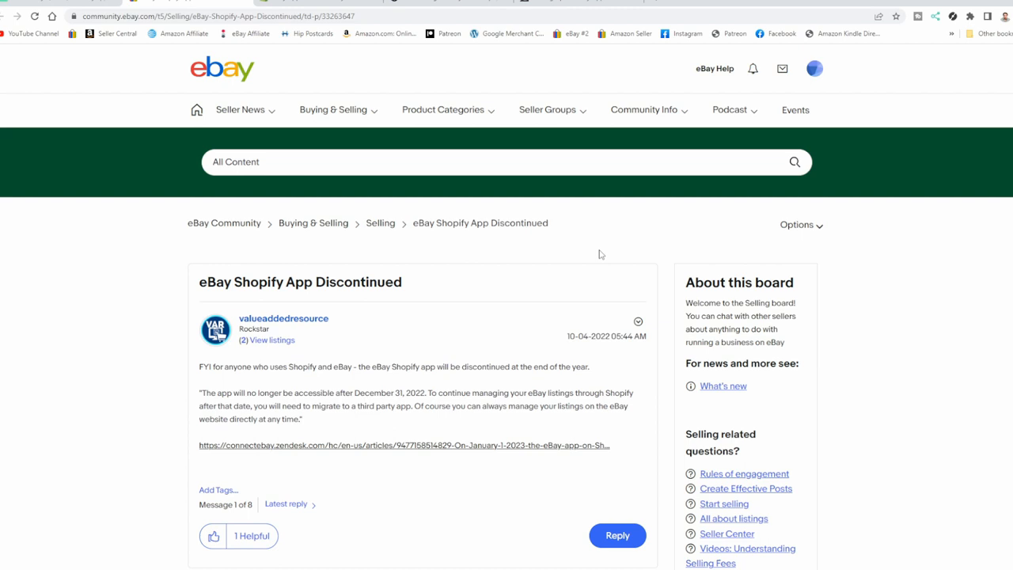
pyautogui.scroll(-3)
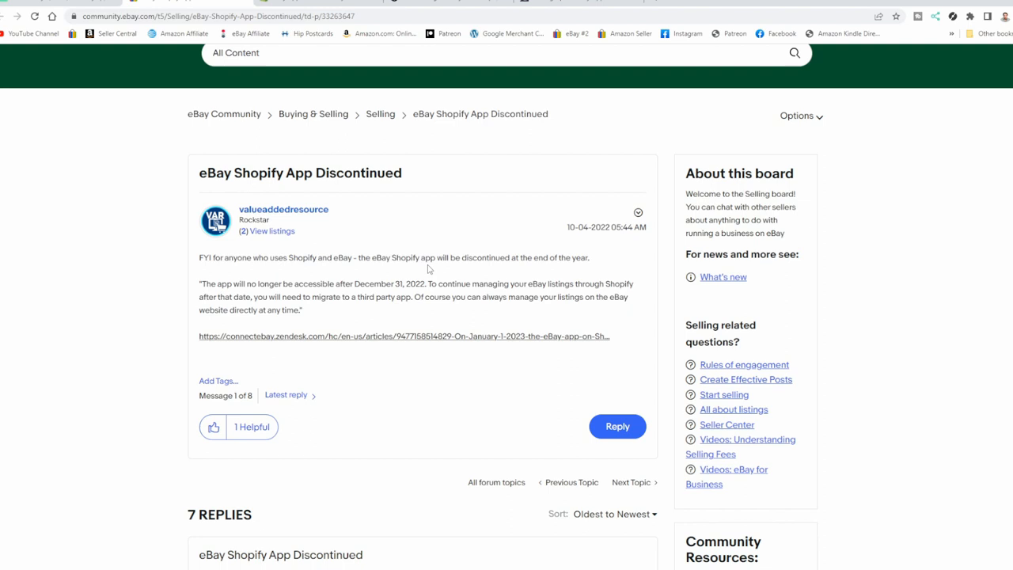
pyautogui.click(404, 336)
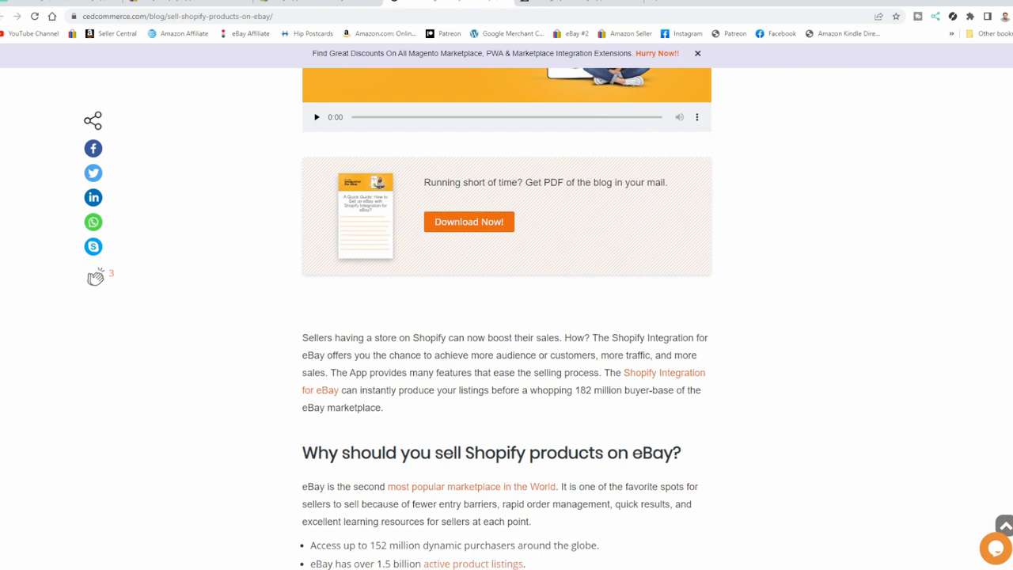
# Scroll the CedCommerce post and follow its 'Shopify Integration for eBay' link
pyautogui.scroll(-3)
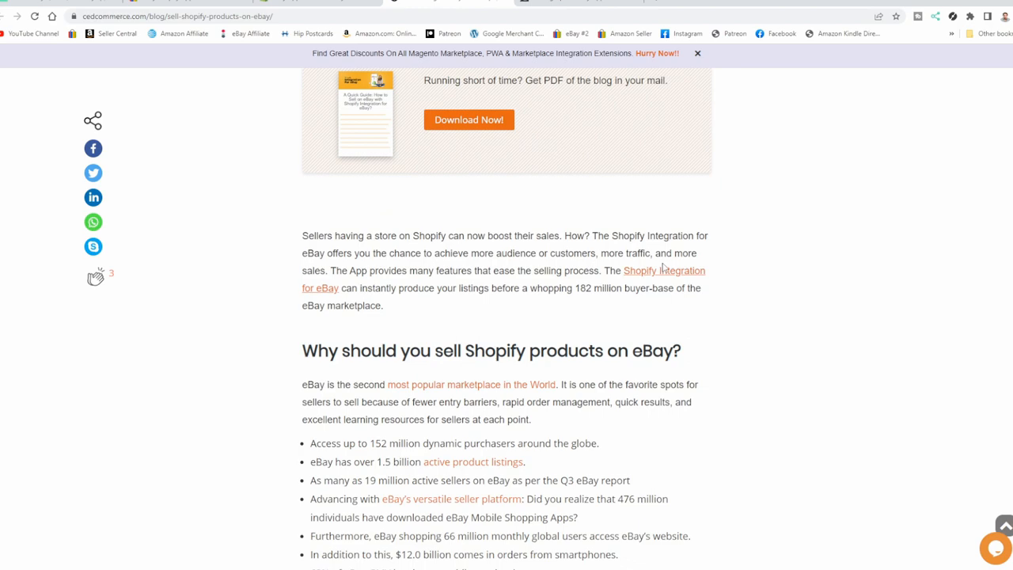
pyautogui.click(663, 270)
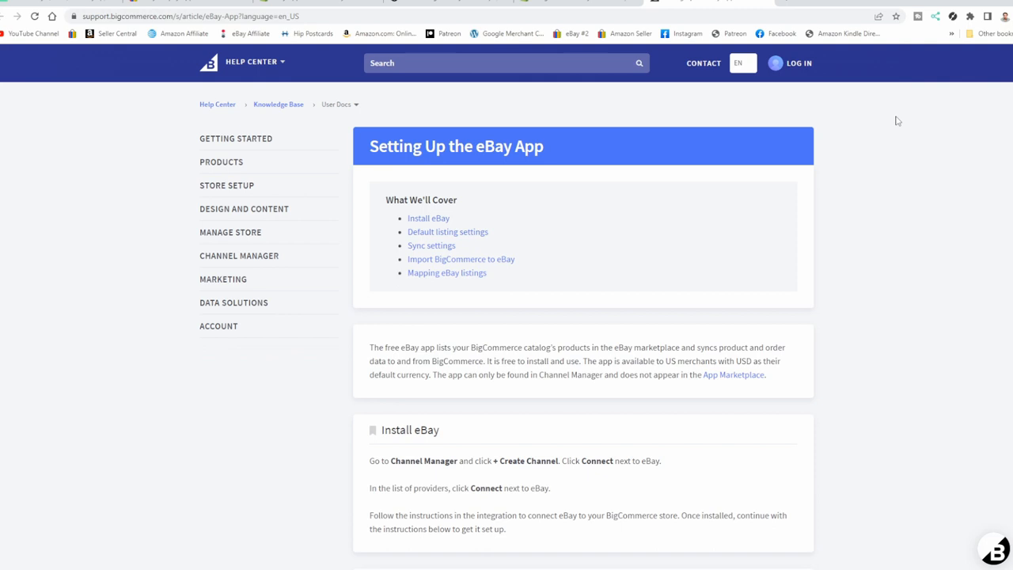
# Jump to the 'Install eBay' section and scroll toward Default Listing Settings
pyautogui.click(428, 217)
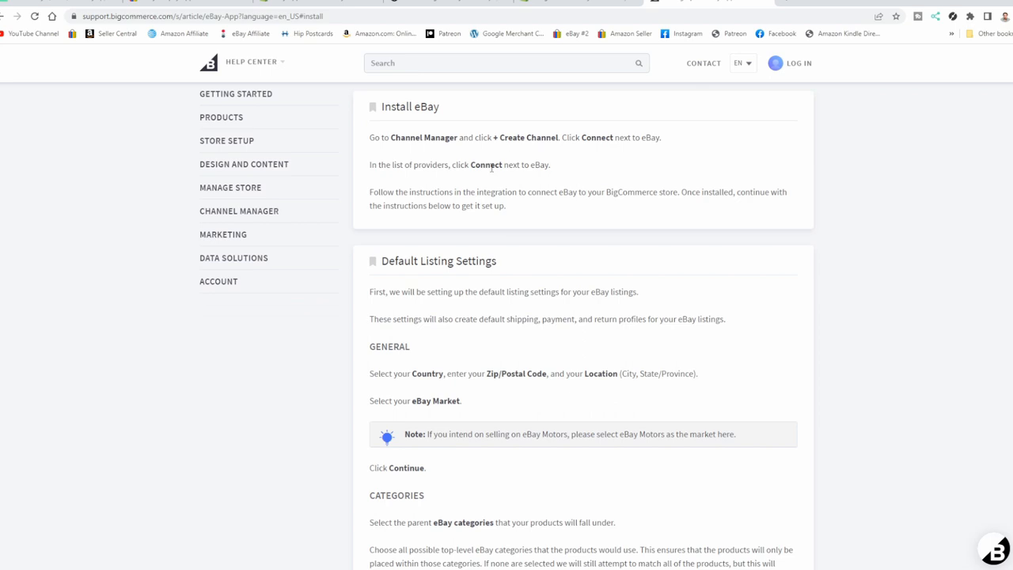
pyautogui.scroll(-3)
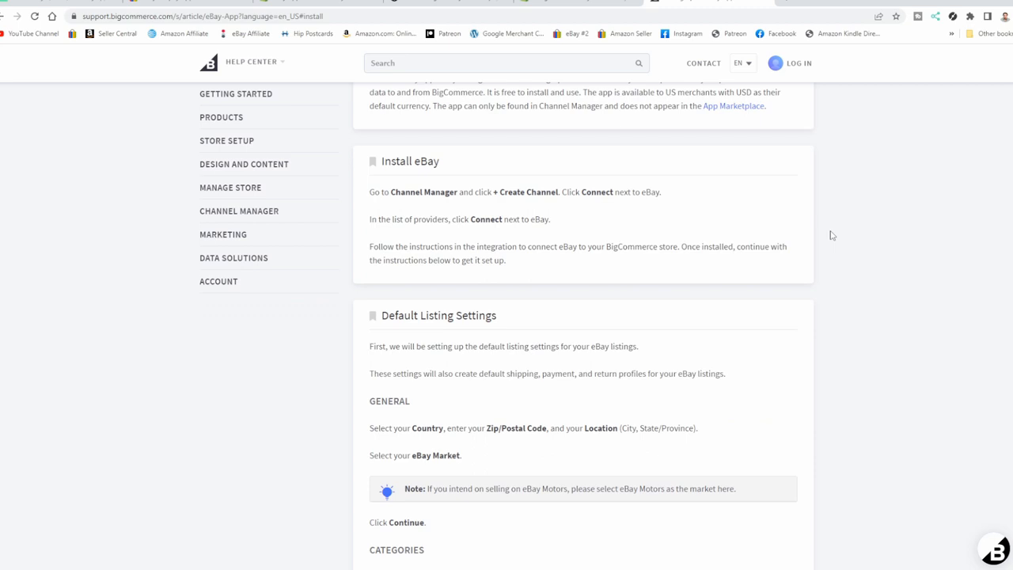